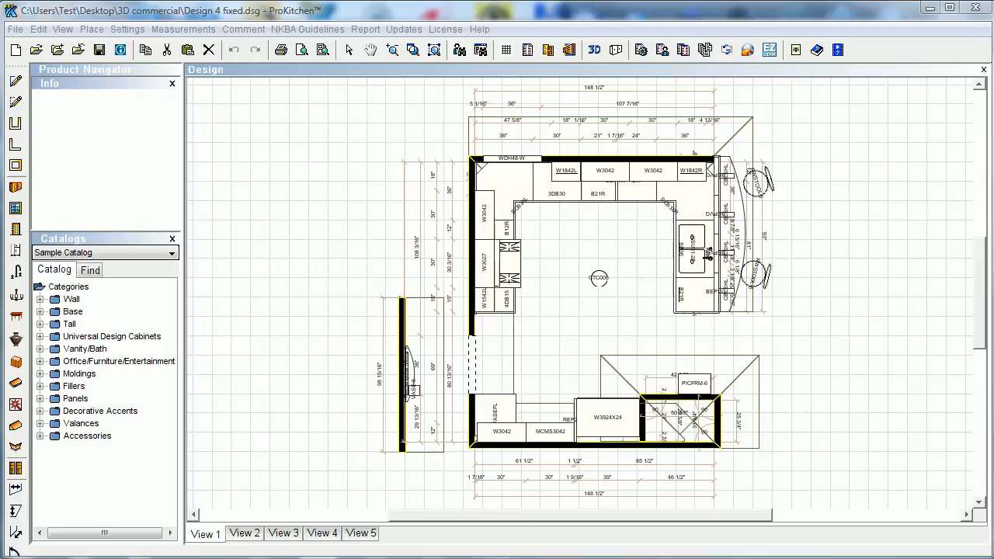
# Open the 3D view of the kitchen showing cabinets, range, island sink and flooring
pyautogui.click(593, 50)
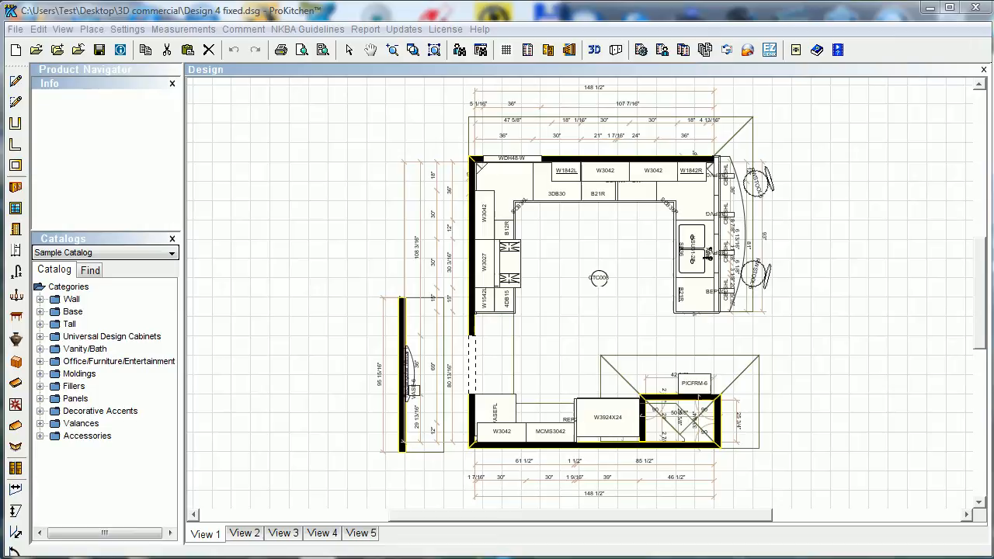
pyautogui.click(594, 50)
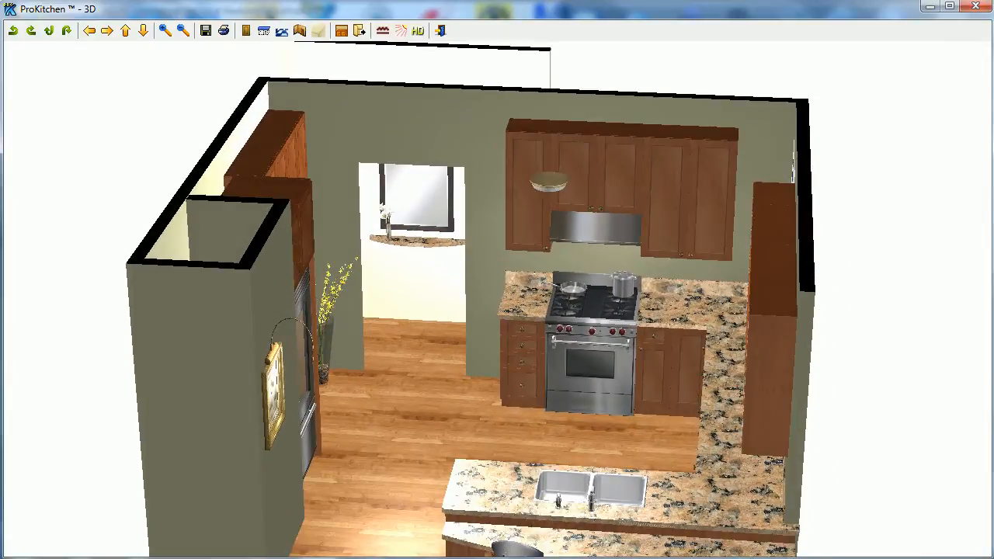
pyautogui.moveTo(604, 390)
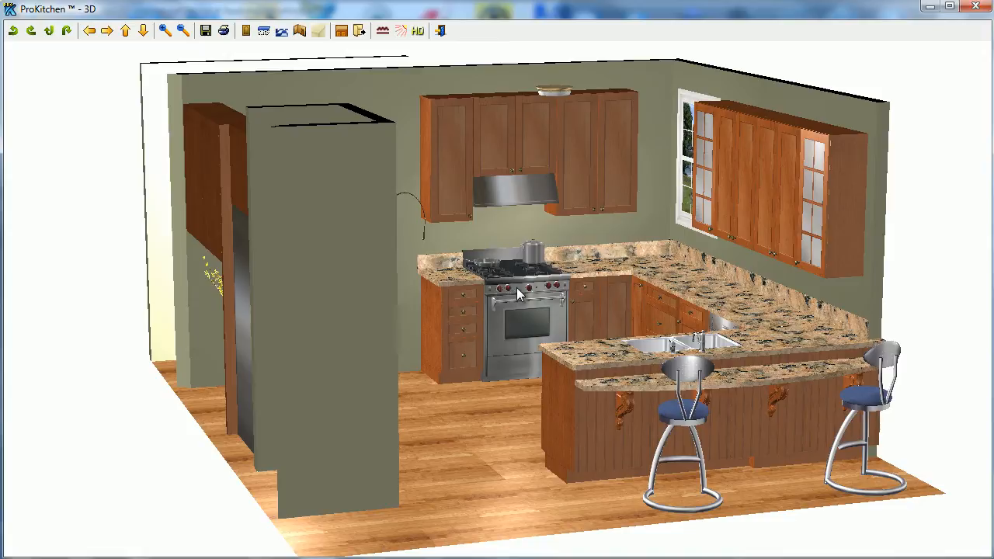
pyautogui.moveTo(381, 70)
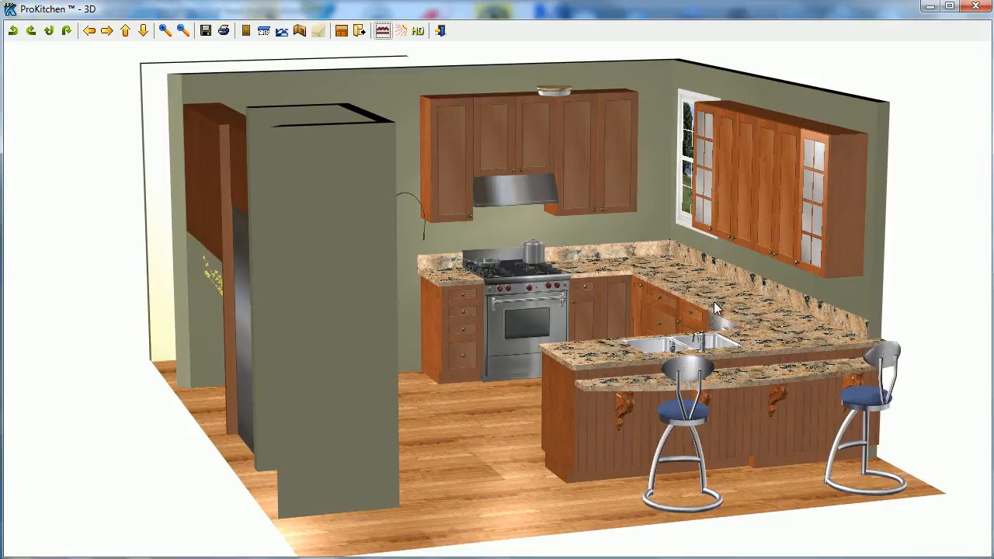
pyautogui.moveTo(622, 342)
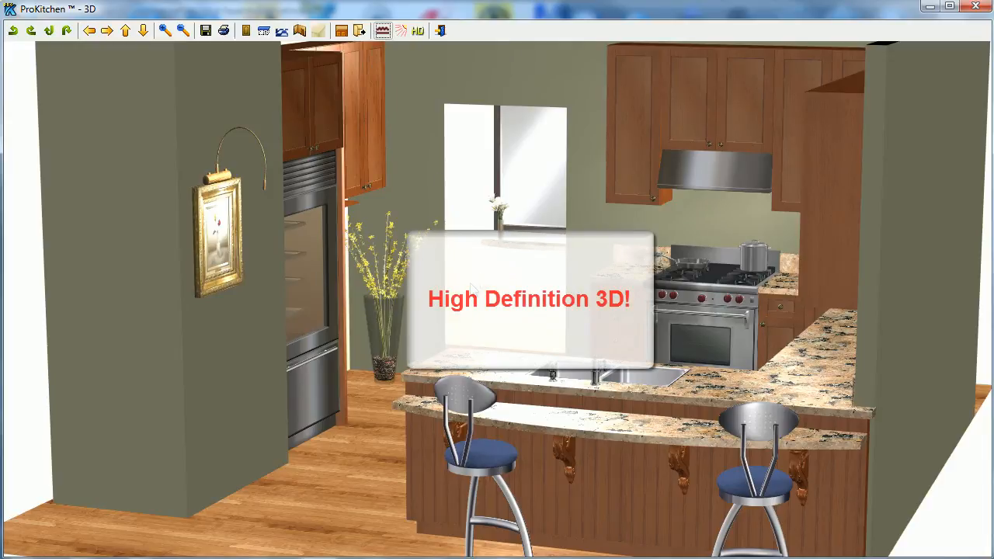
pyautogui.moveTo(418, 30)
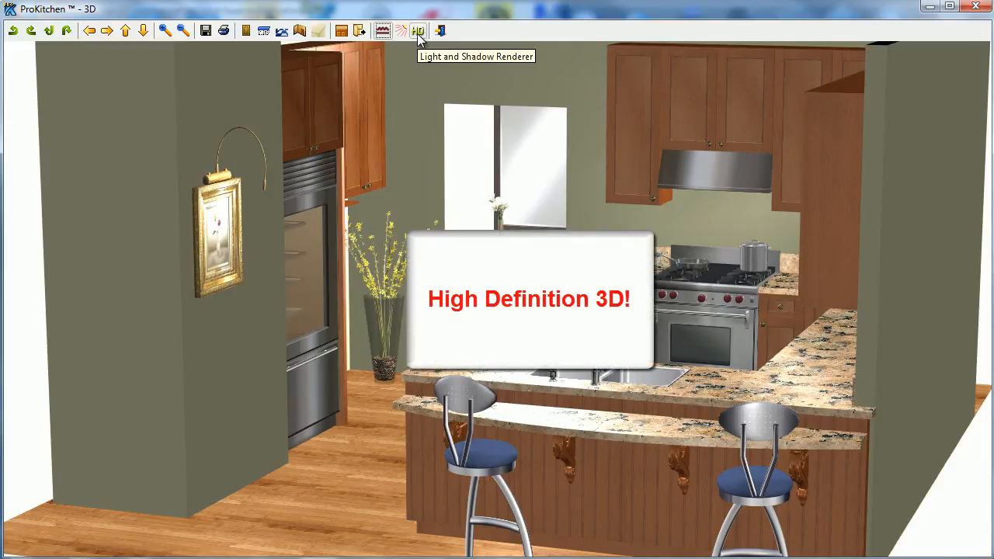
# Open the HD Light and Shadow Renderer and raise the scene light toward Brighter
pyautogui.click(417, 31)
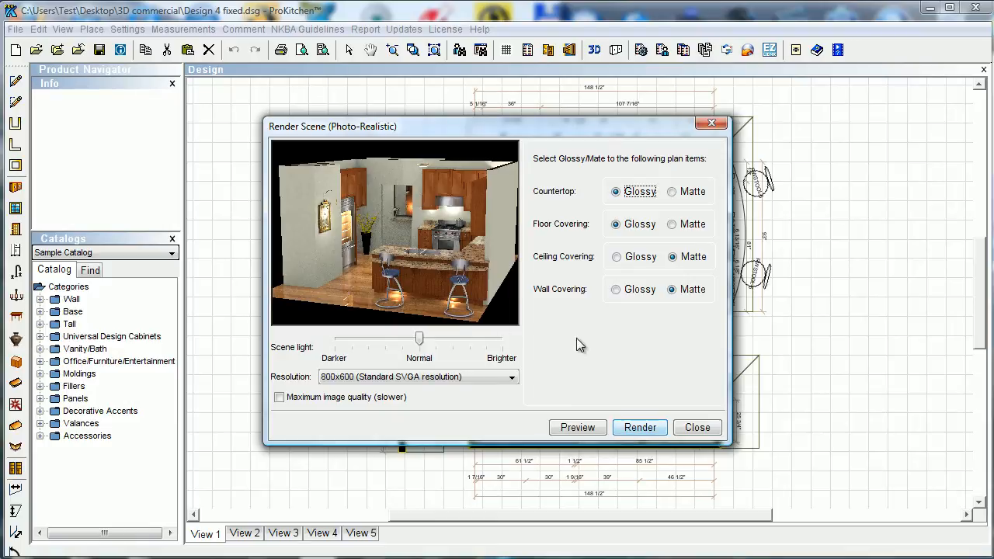
pyautogui.moveTo(420, 337); pyautogui.dragTo(466, 338)
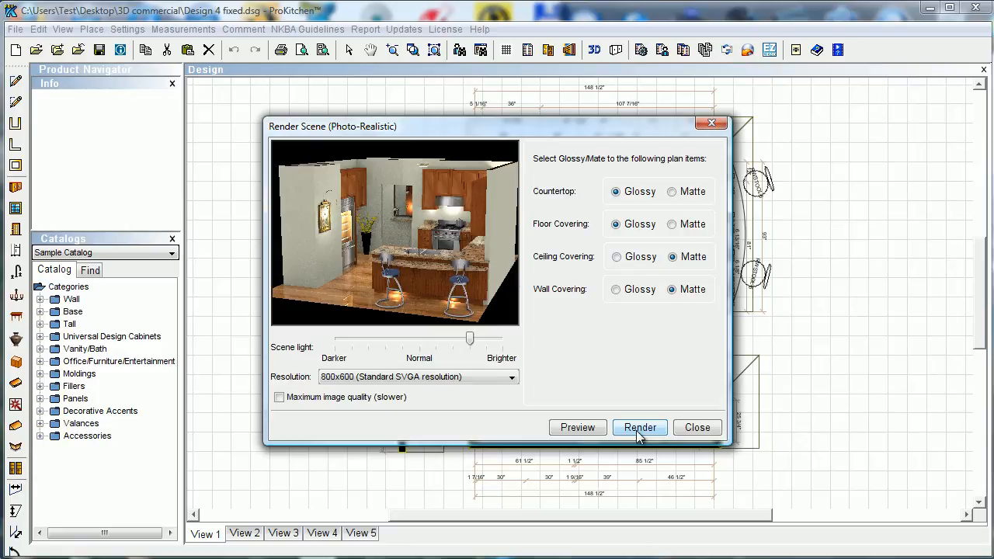
# Render the peninsula kitchen and scroll through the image to inspect the glowing fridge and reflective floor
pyautogui.click(639, 427)
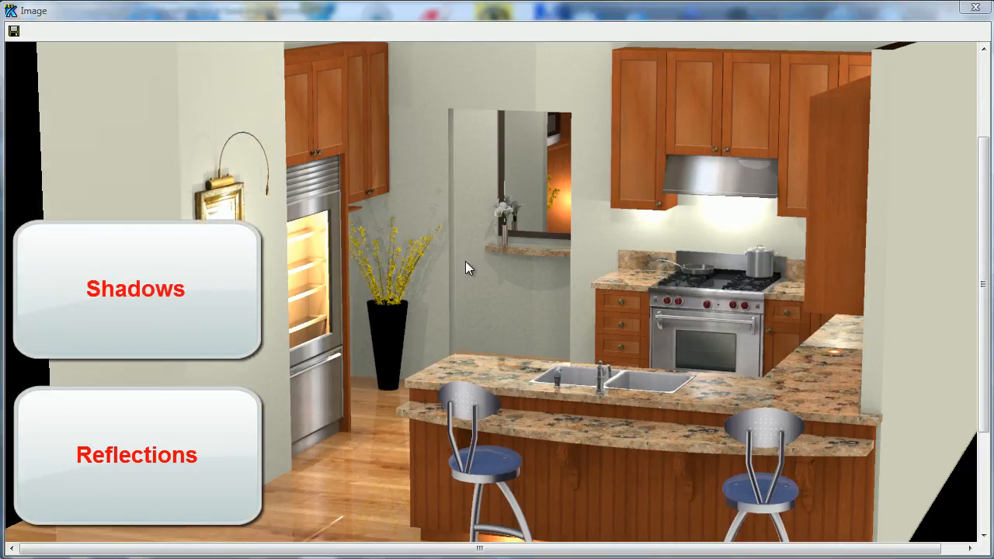
pyautogui.click(137, 454)
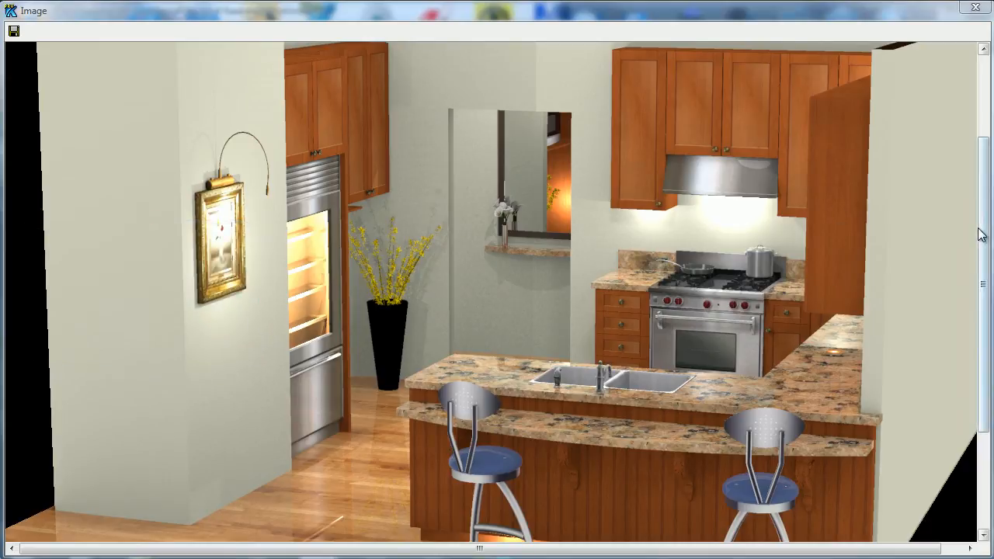
pyautogui.scroll(-3)
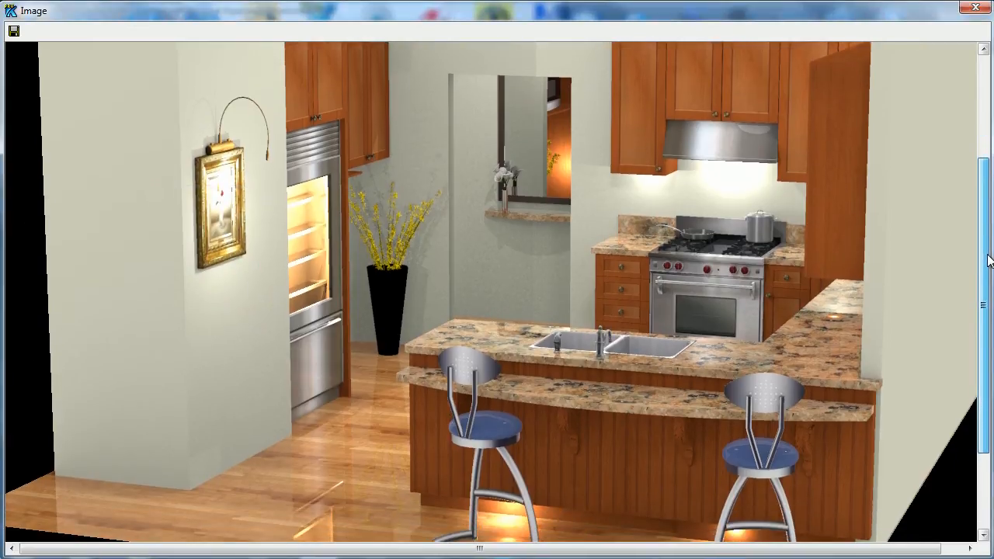
pyautogui.scroll(-3)
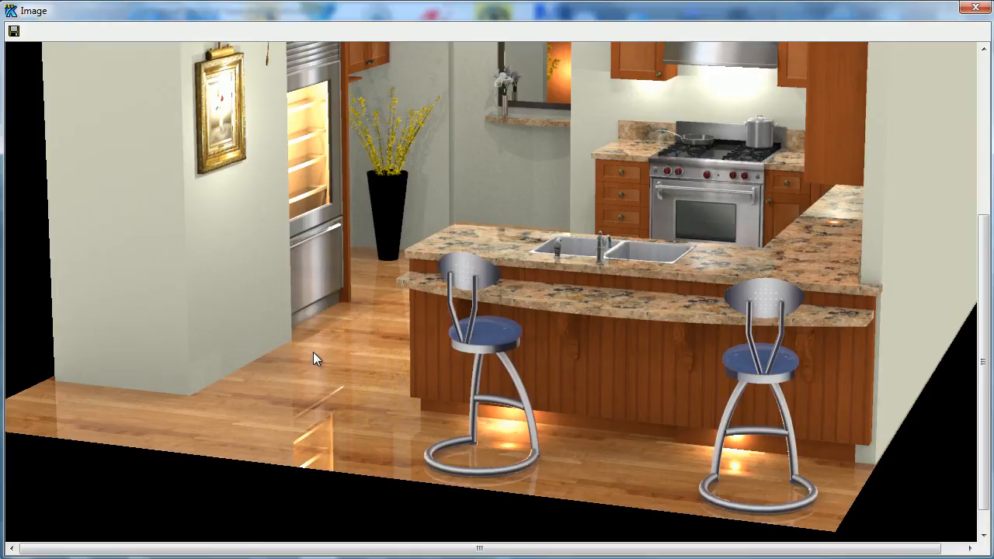
pyautogui.moveTo(322, 353)
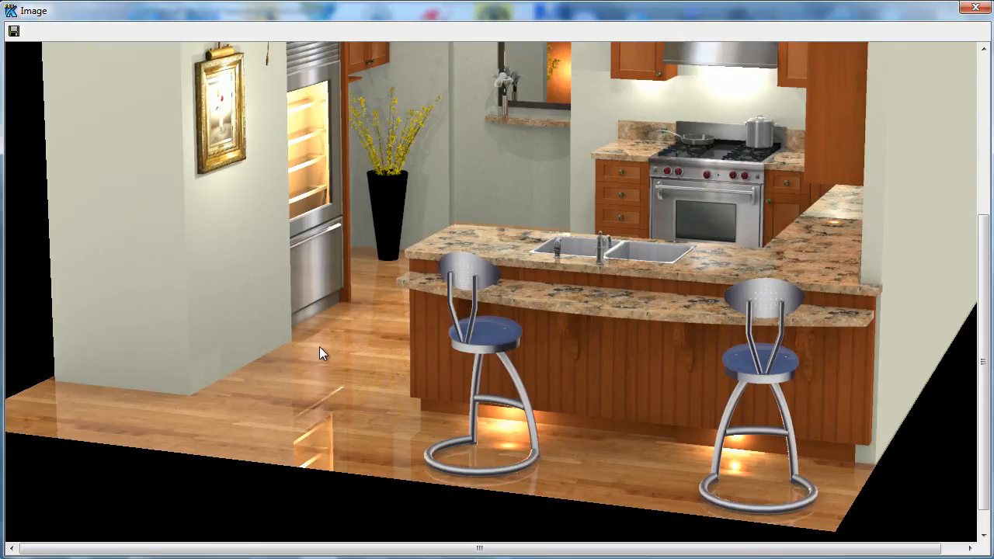
pyautogui.moveTo(526, 453)
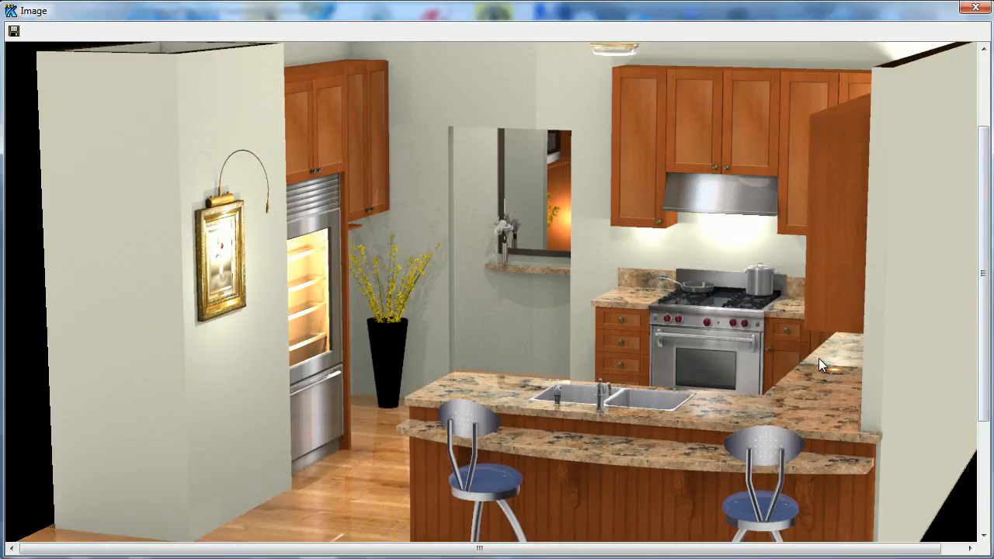
pyautogui.moveTo(824, 384)
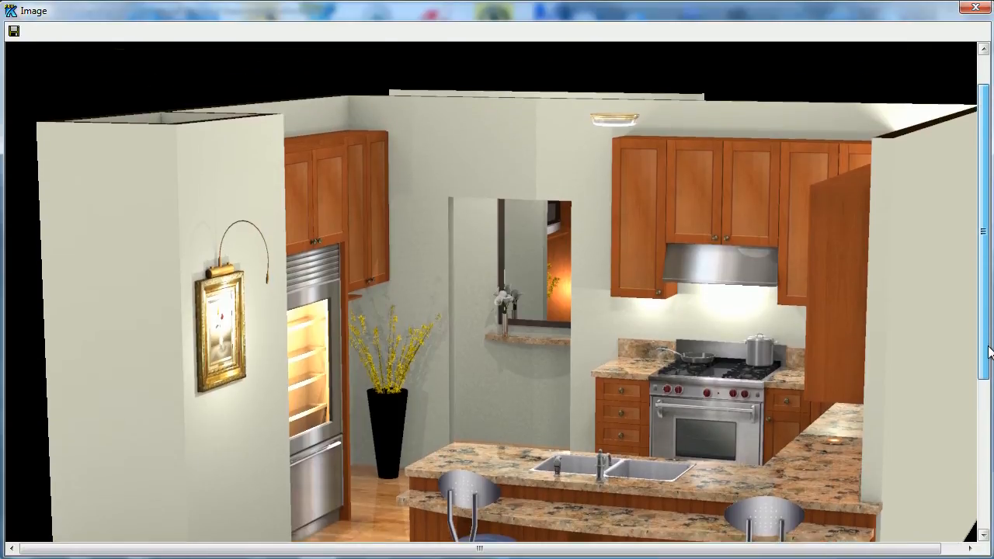
pyautogui.scroll(-3)
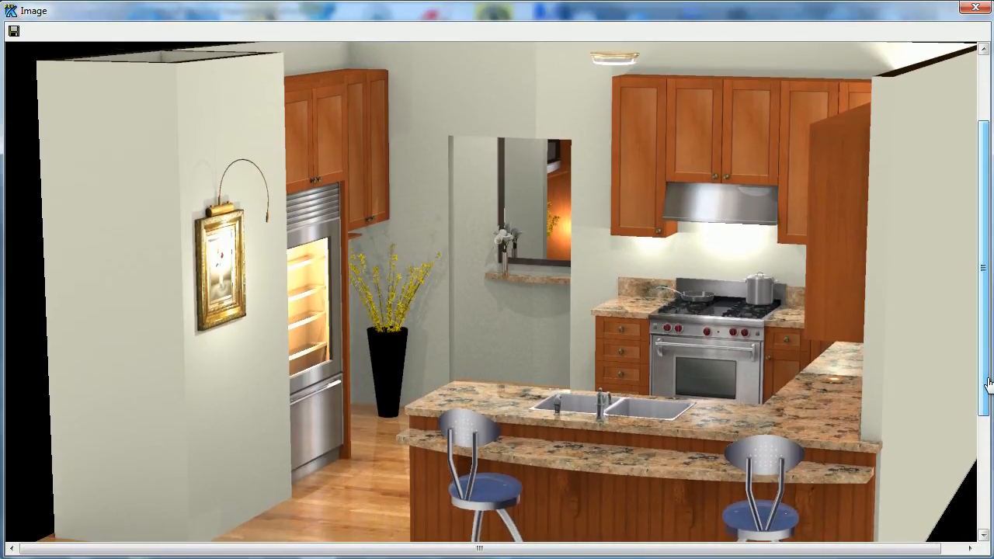
pyautogui.scroll(-3)
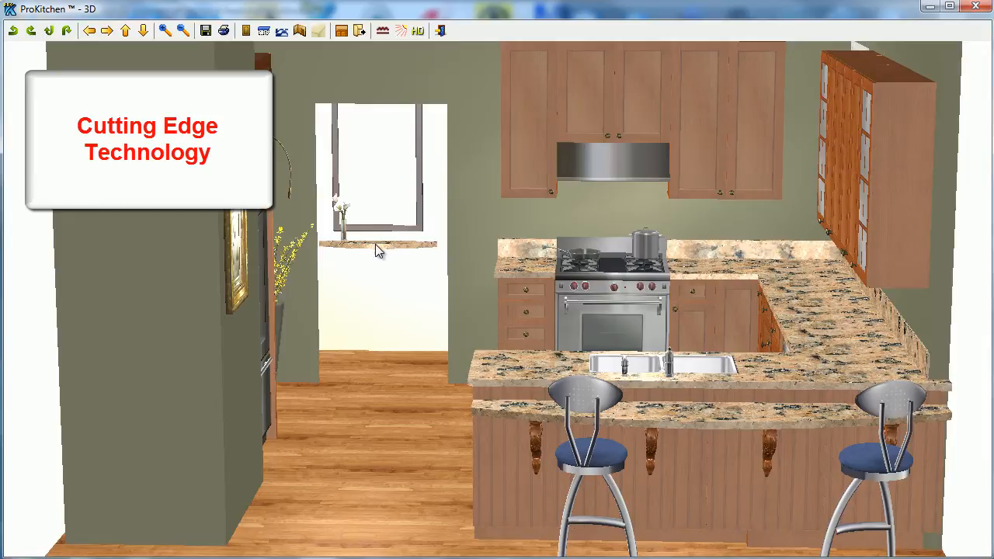
pyautogui.moveTo(382, 290)
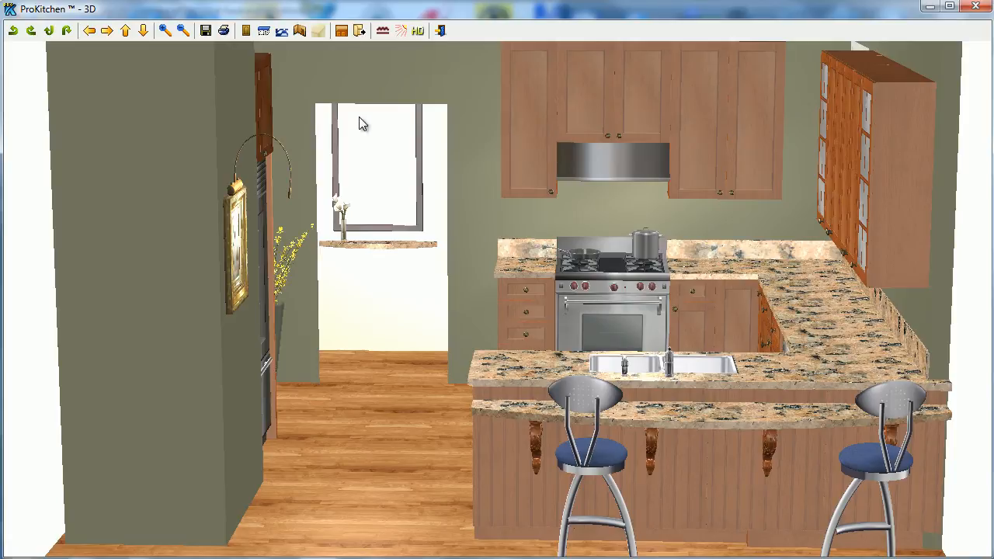
pyautogui.moveTo(401, 226)
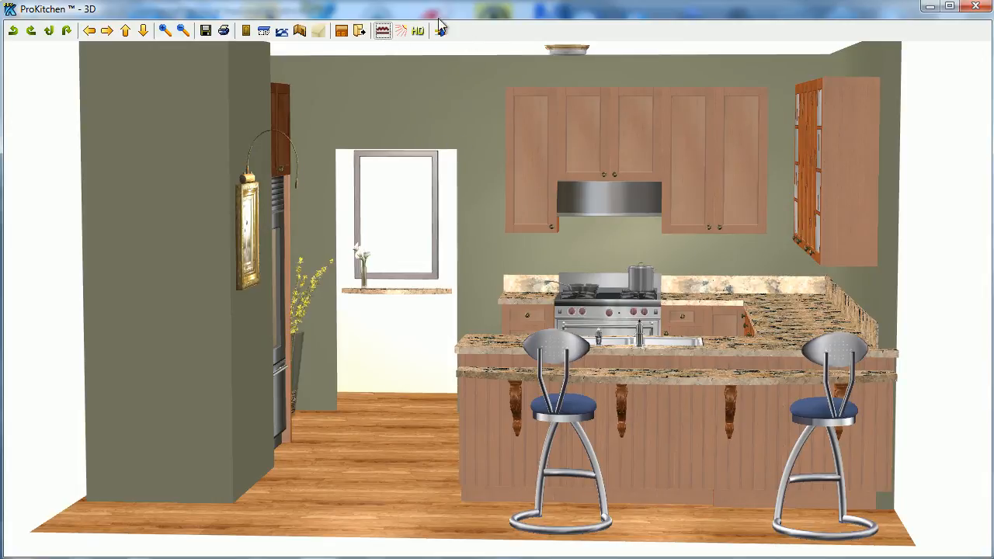
pyautogui.moveTo(418, 30)
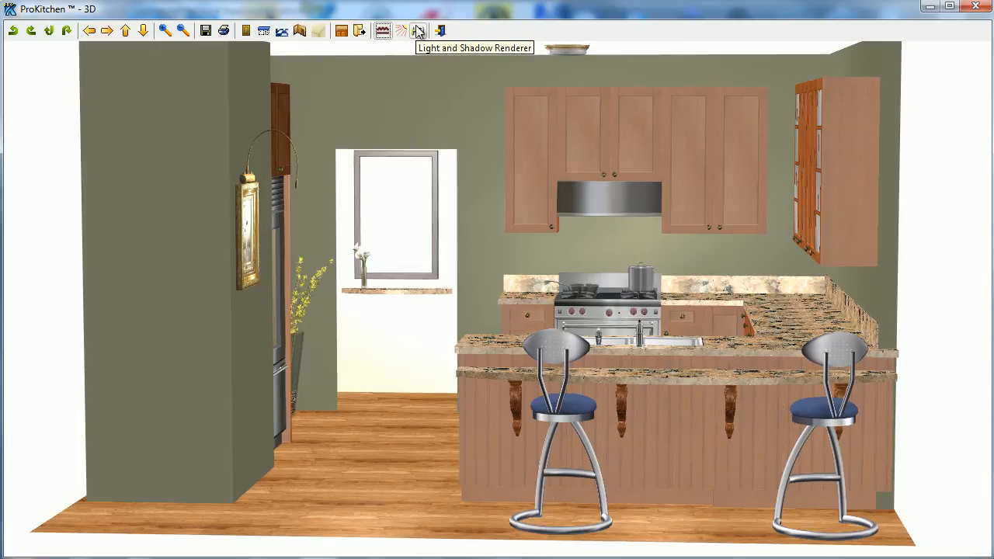
pyautogui.click(420, 30)
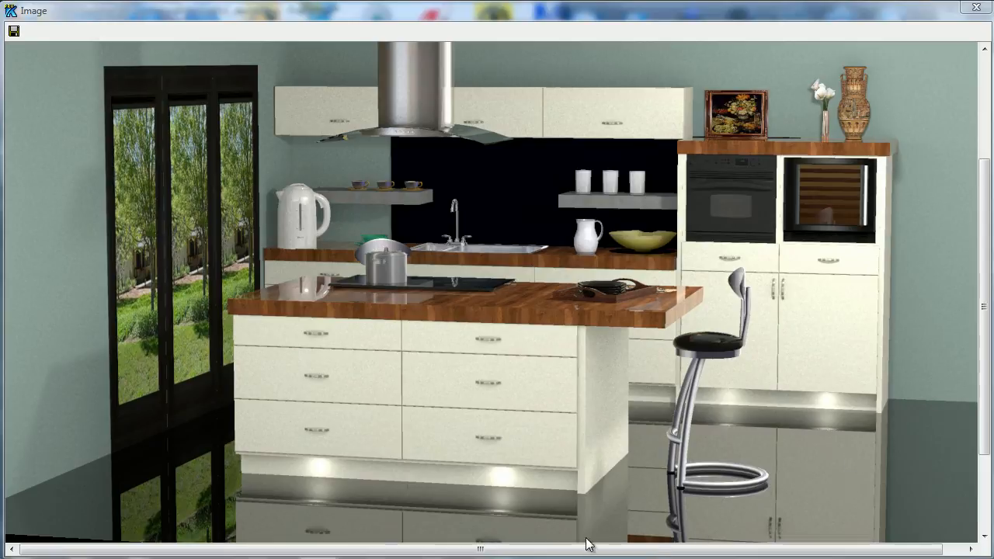
pyautogui.moveTo(802, 520)
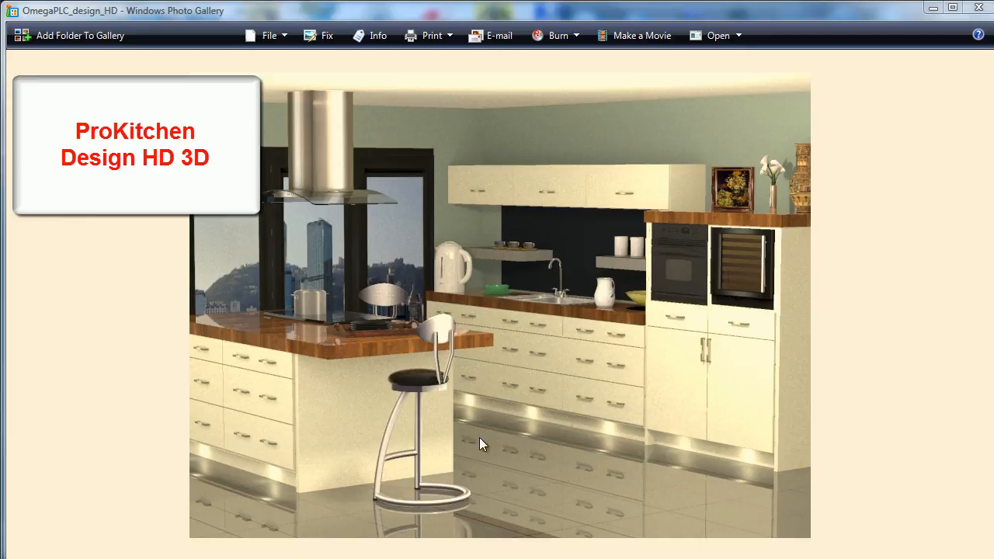
pyautogui.moveTo(544, 484)
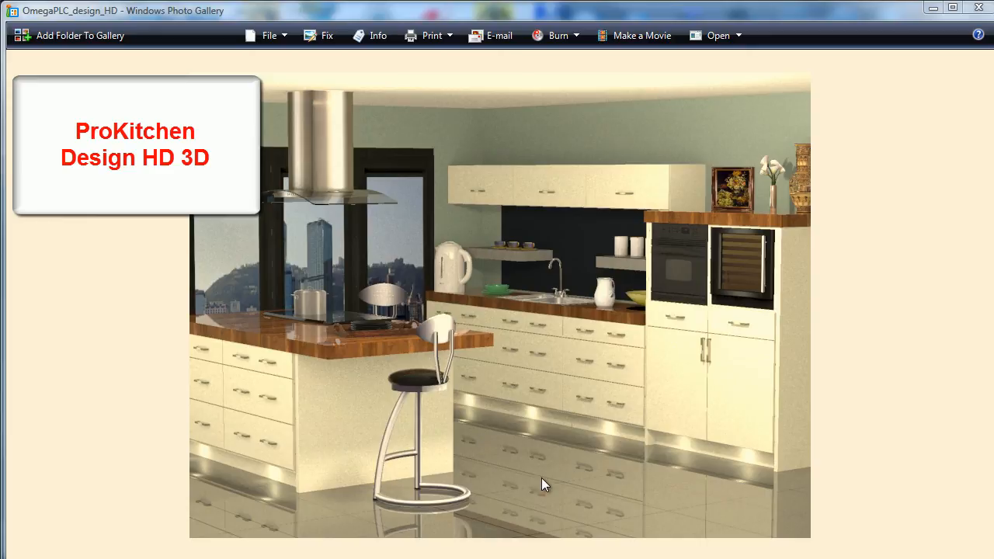
pyautogui.moveTo(750, 266)
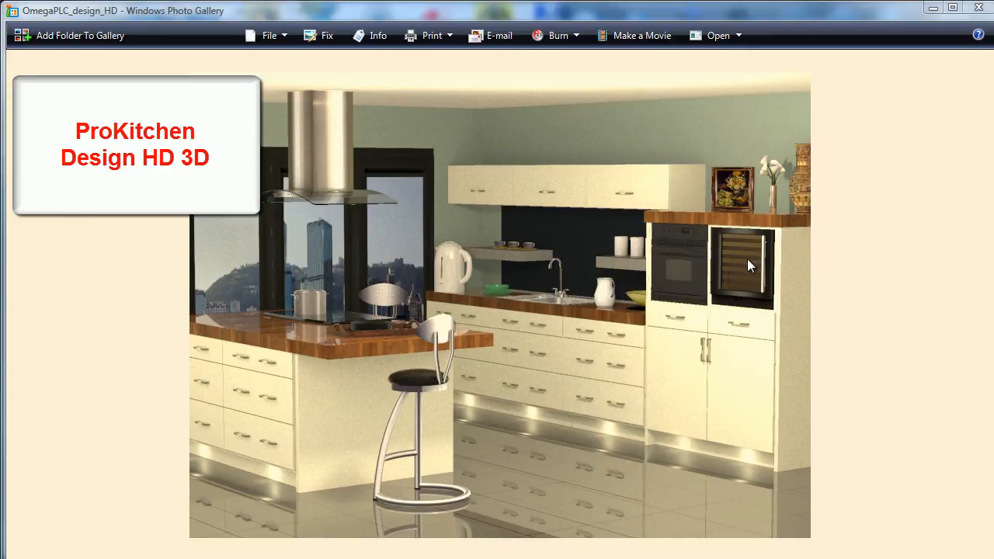